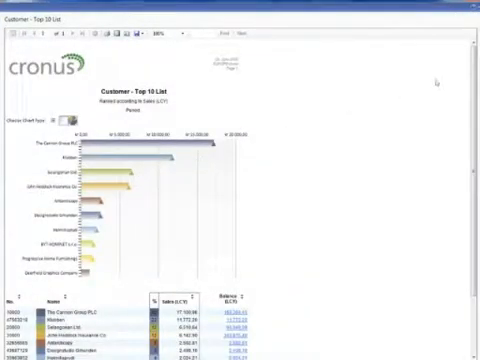
pyautogui.scroll(-3)
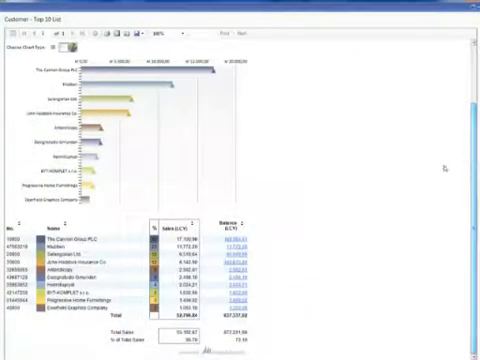